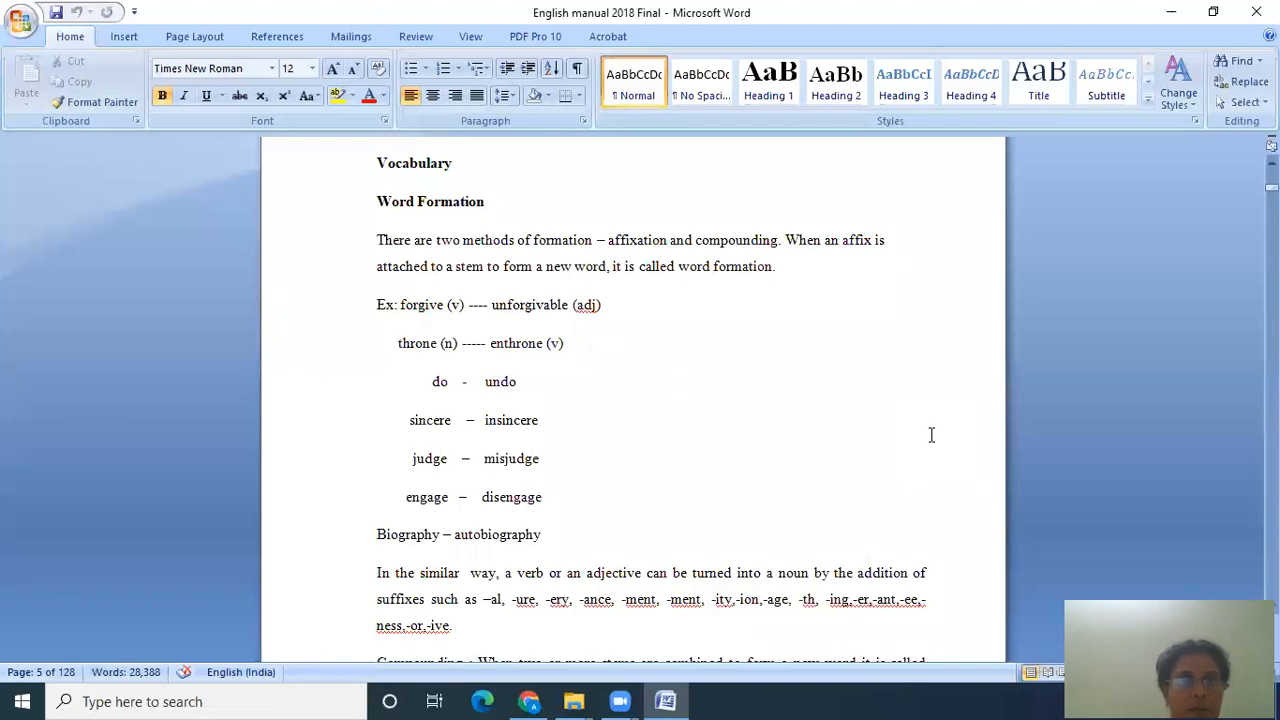
mouse_move(908, 620)
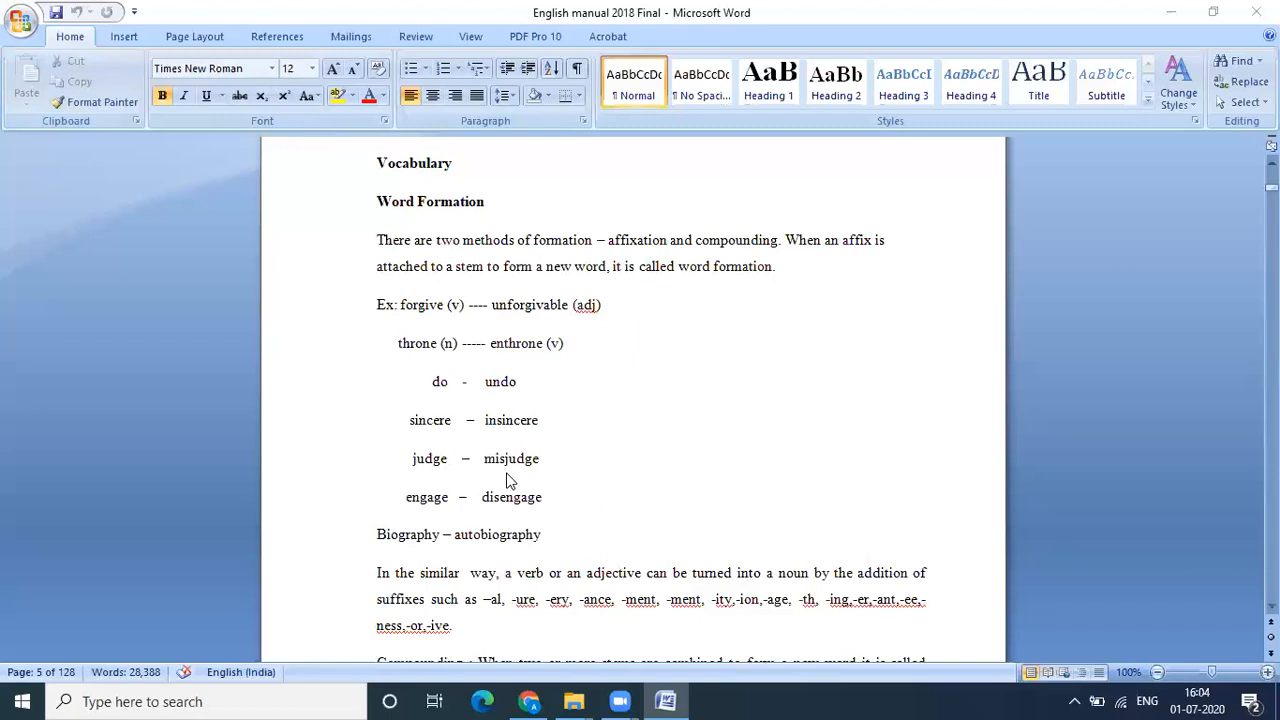
mouse_move(1150, 586)
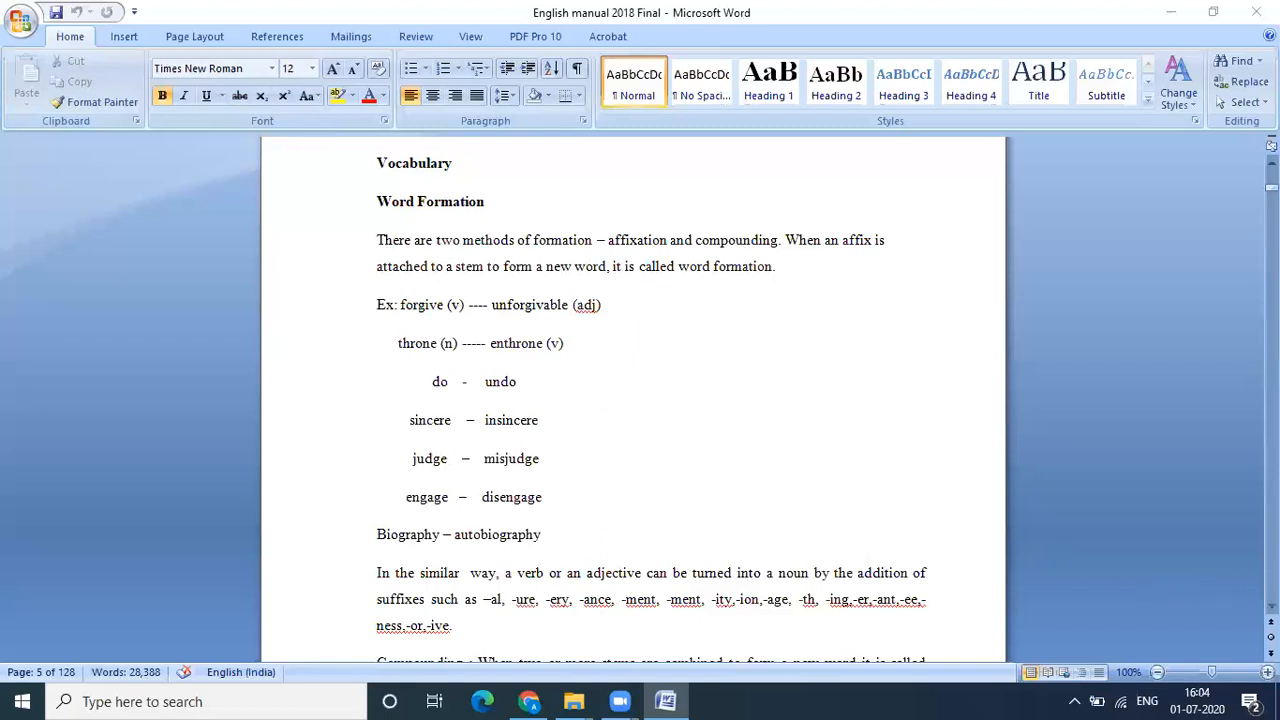
scroll(down, 3)
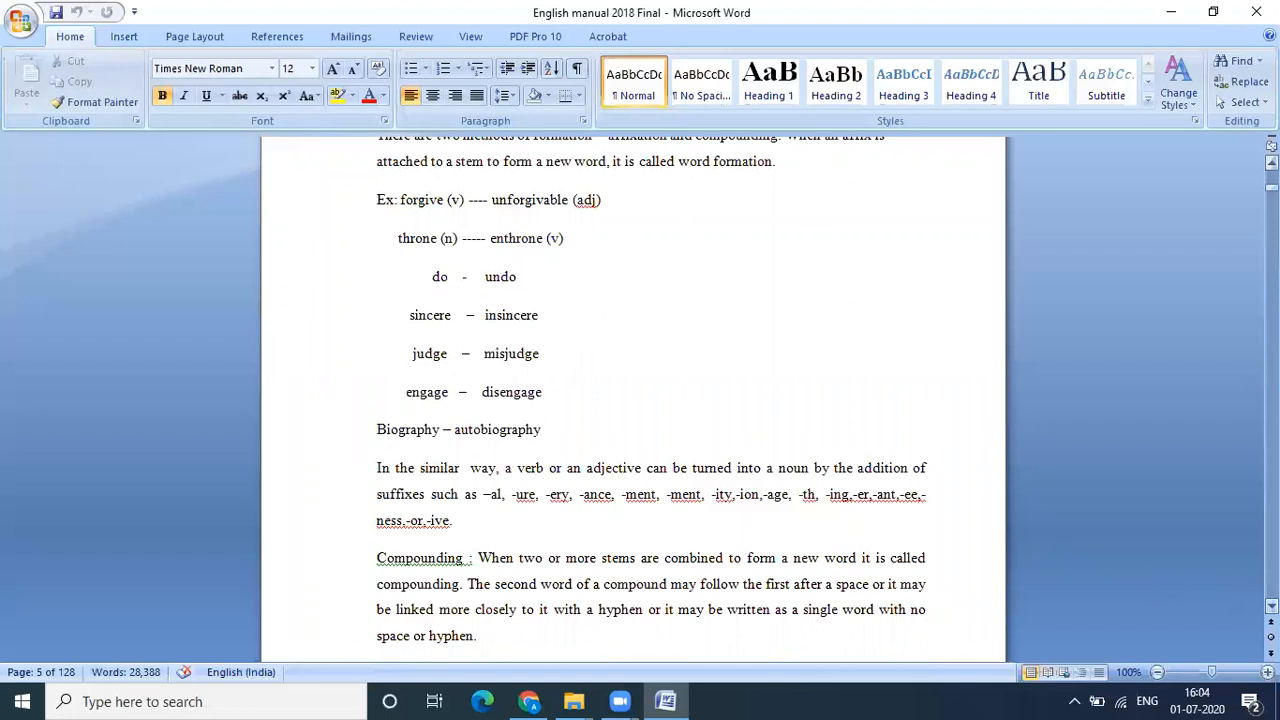
scroll(down, 3)
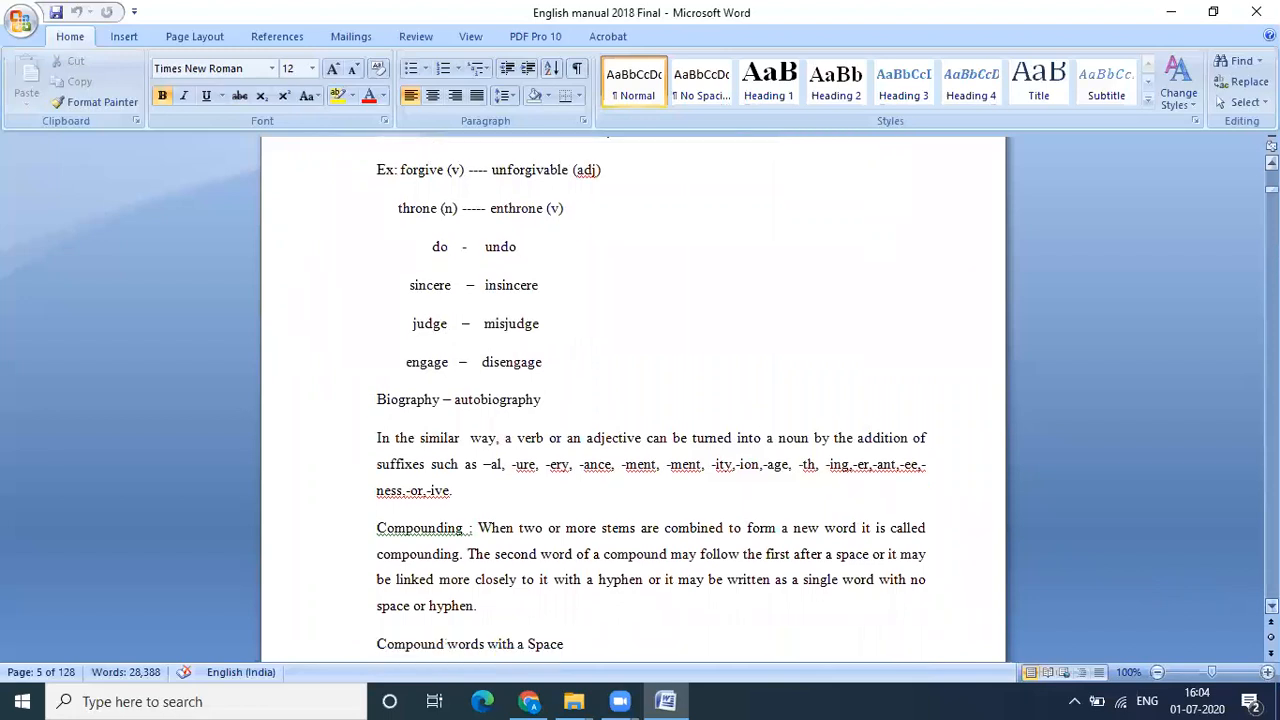
scroll(down, 3)
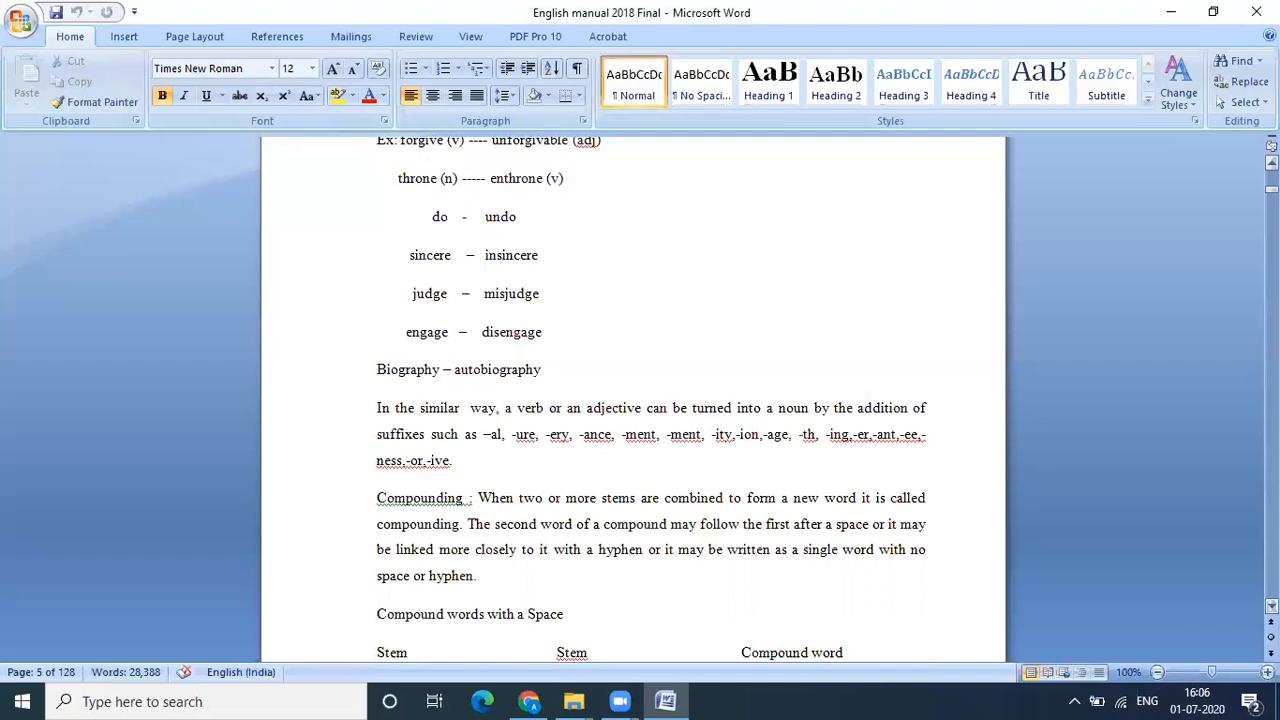
scroll(down, 3)
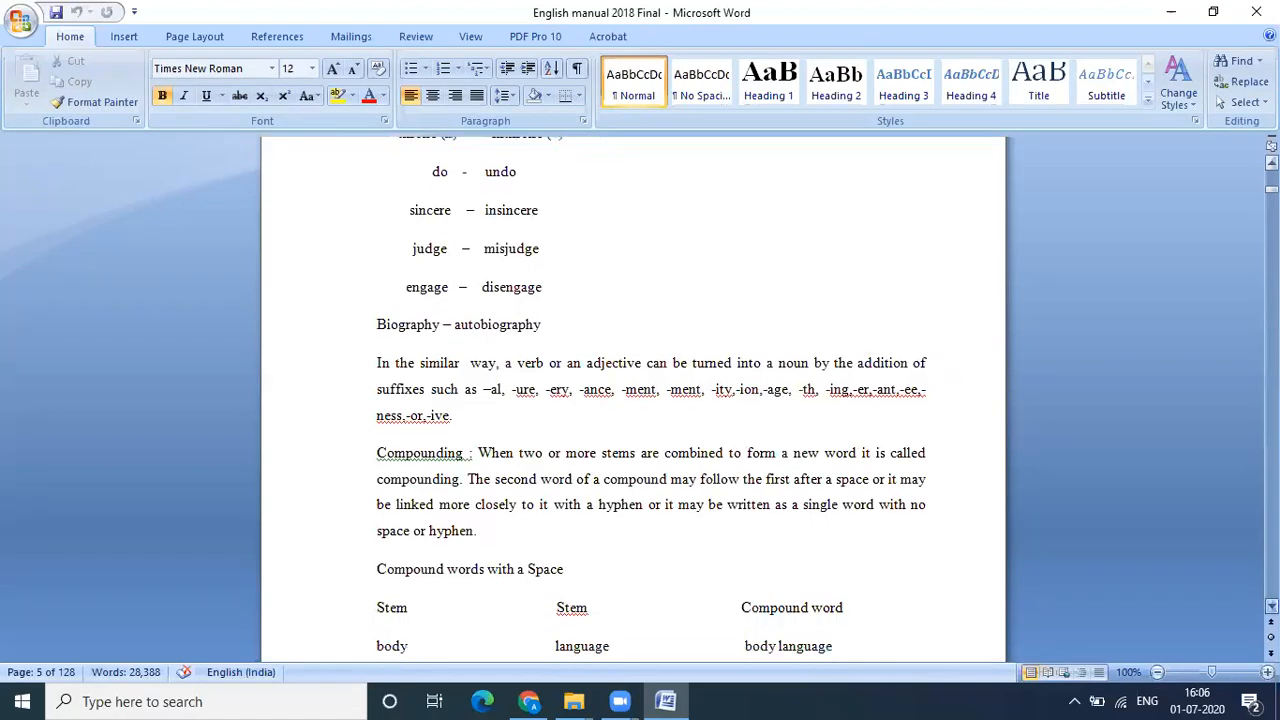
scroll(down, 3)
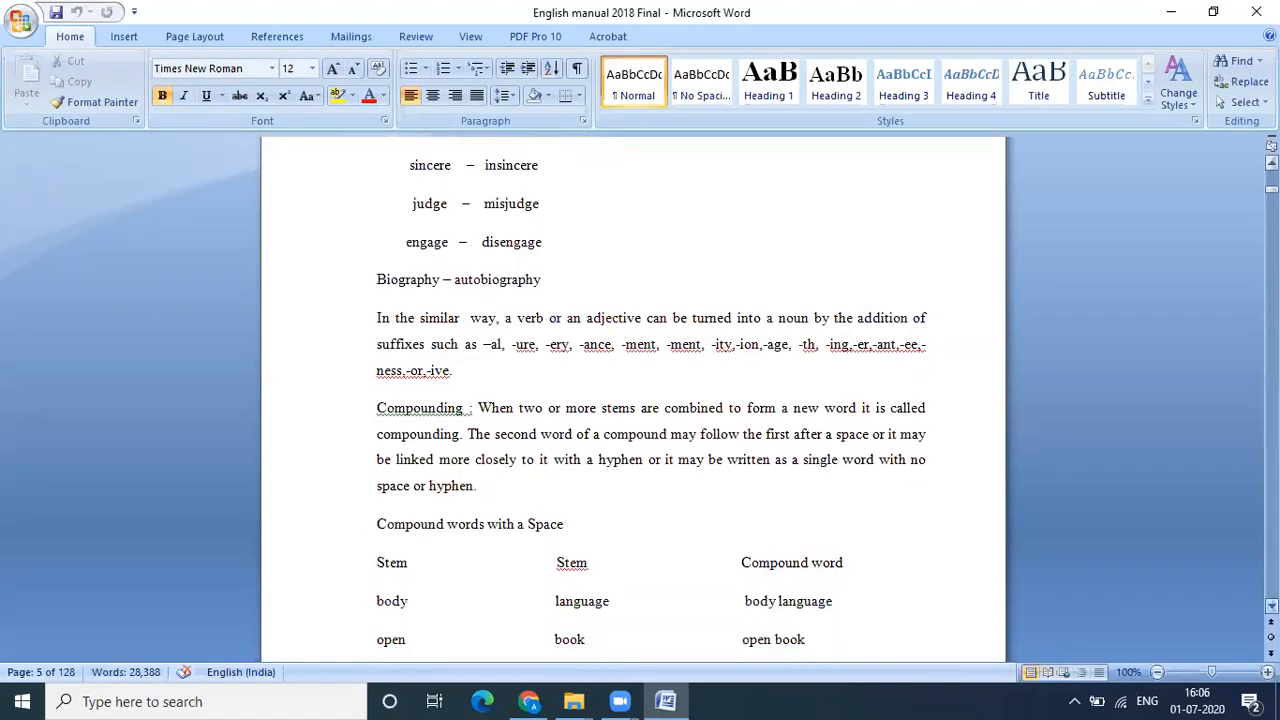
scroll(down, 3)
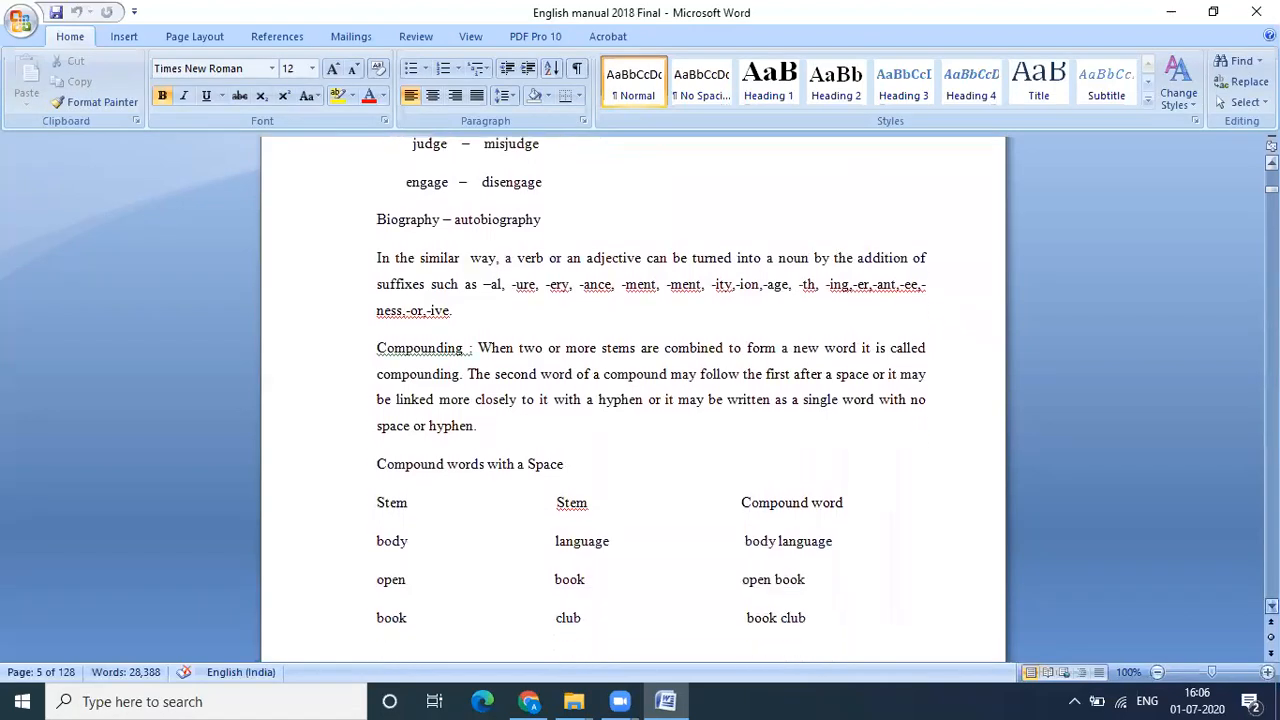
scroll(down, 3)
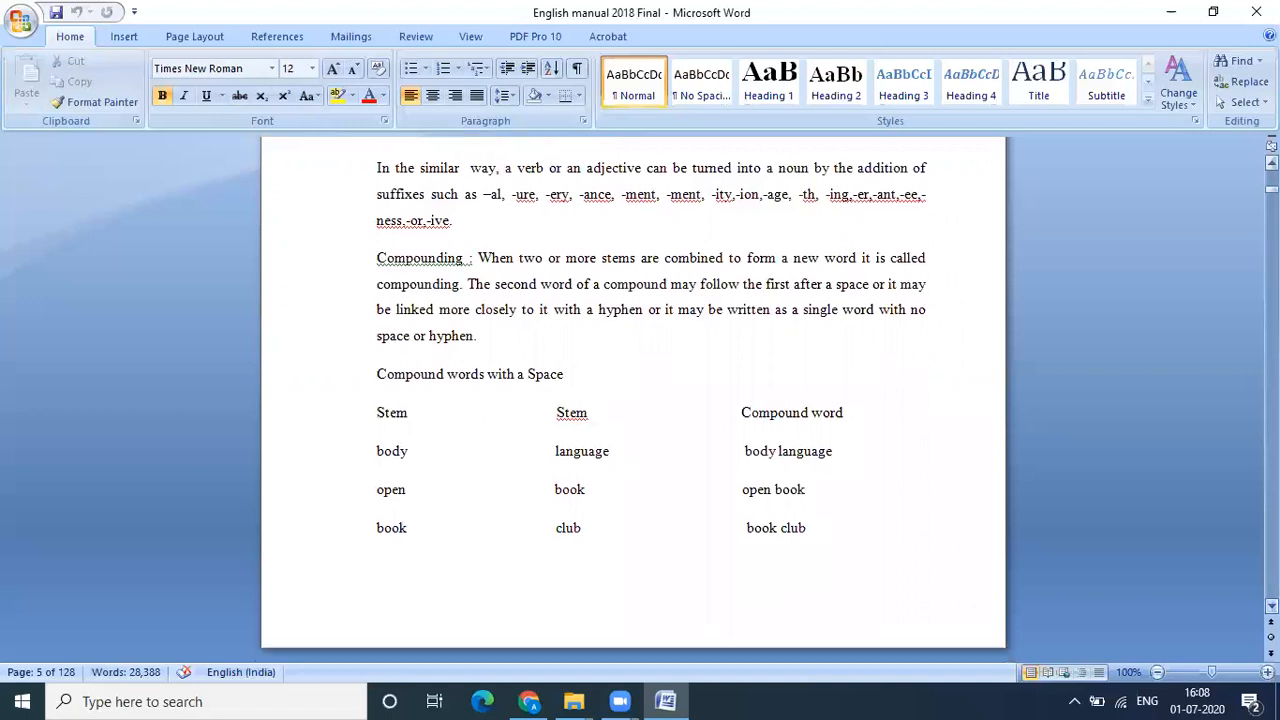
scroll(down, 3)
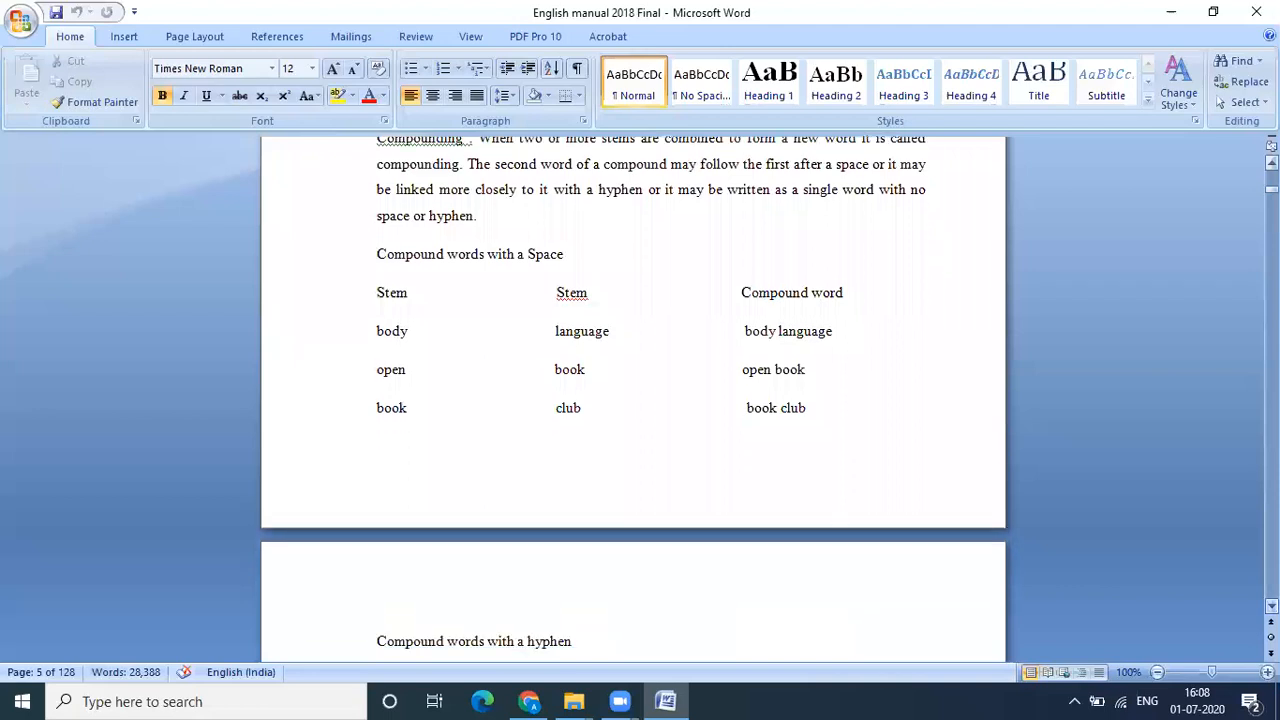
scroll(down, 3)
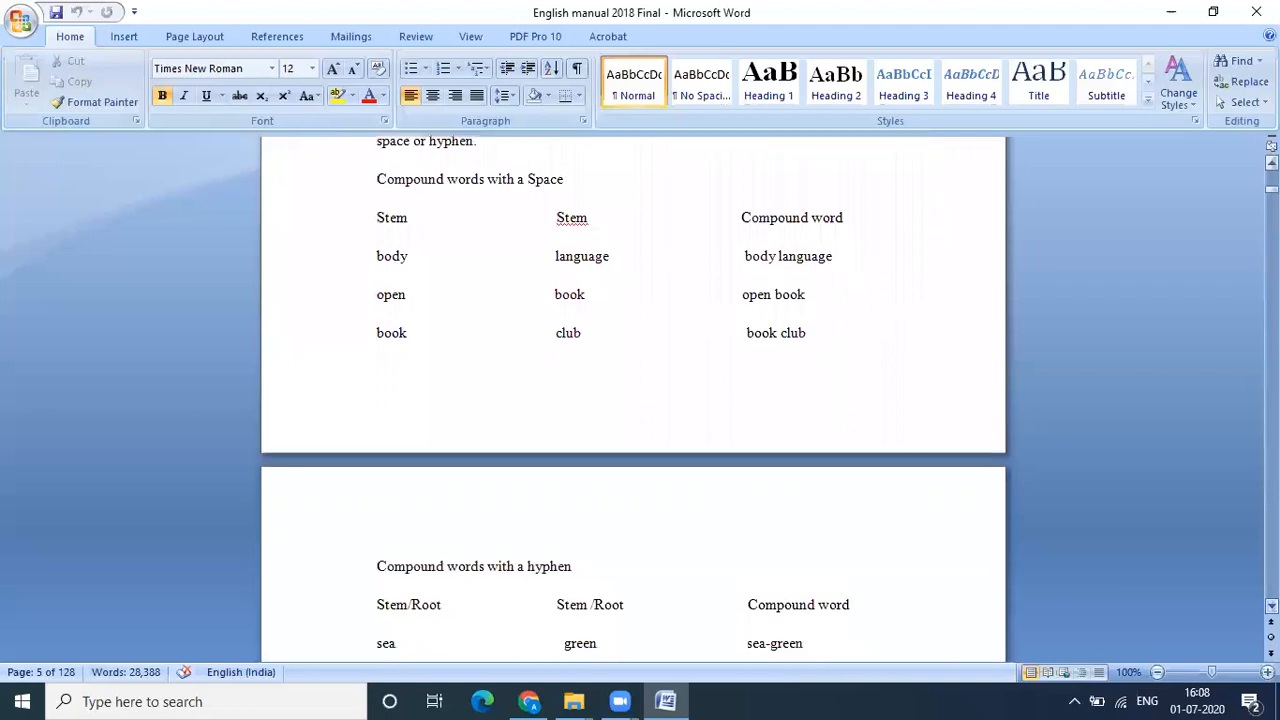
scroll(down, 3)
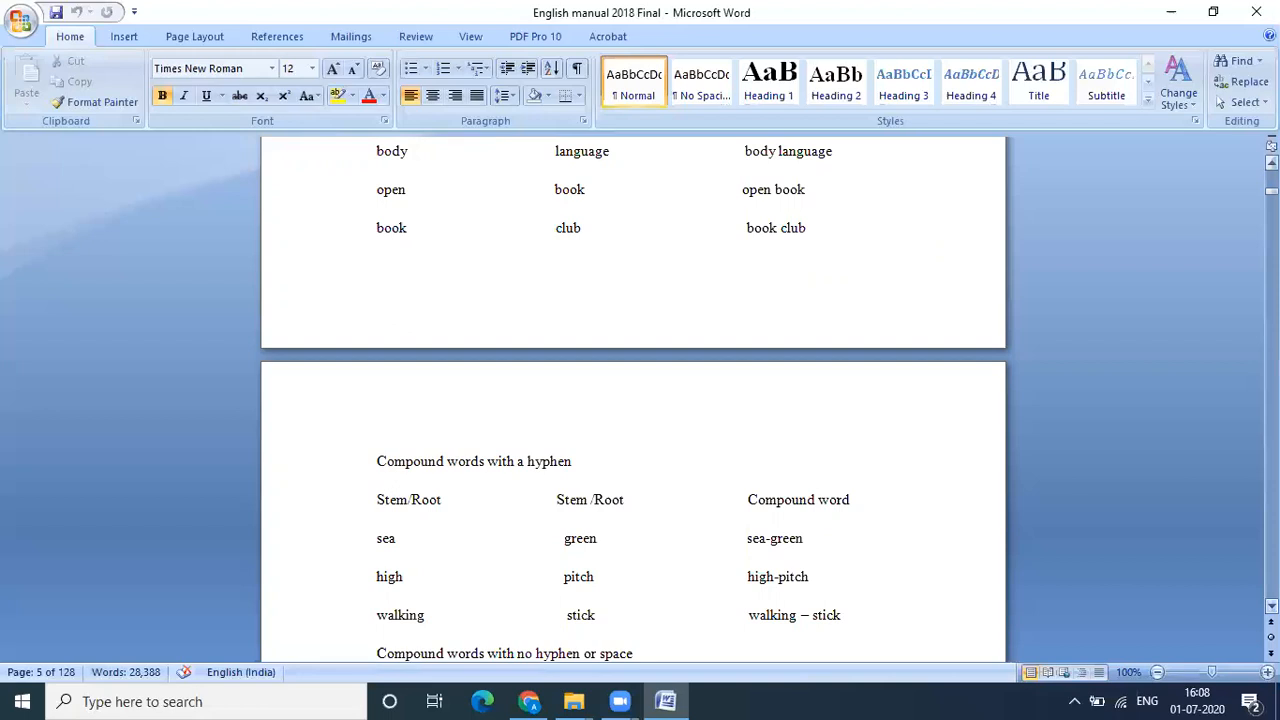
scroll(down, 3)
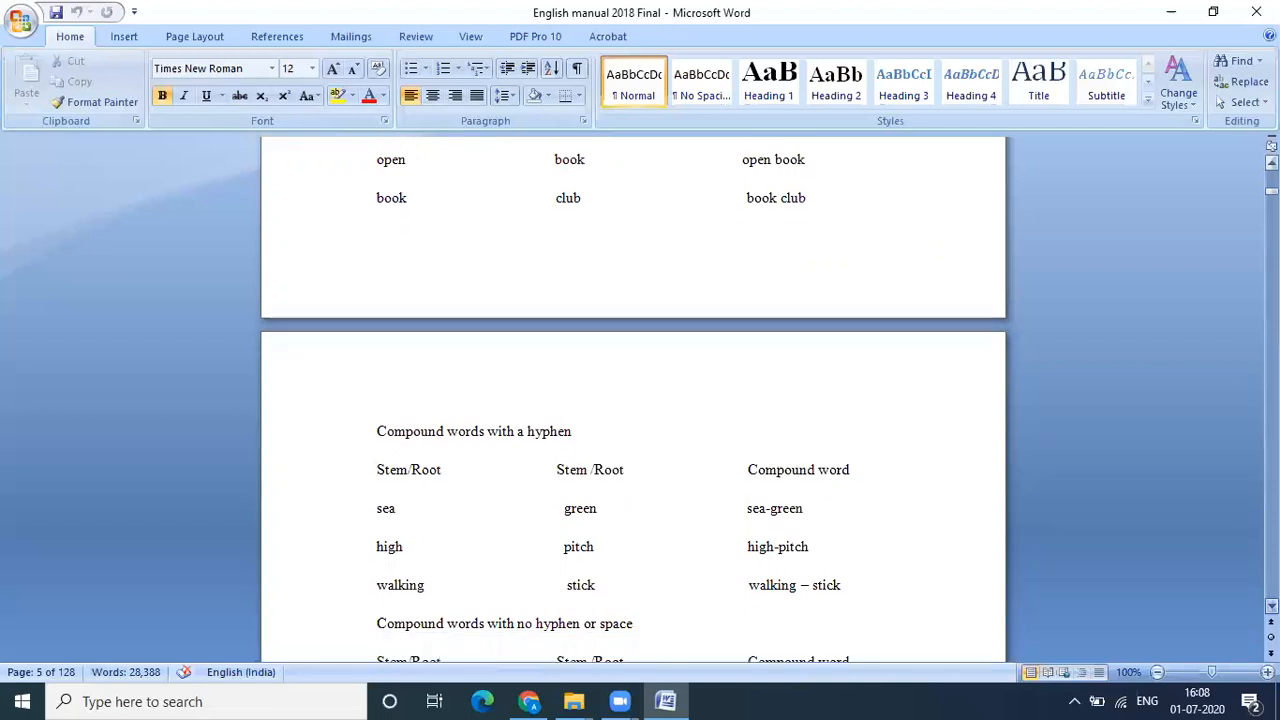
scroll(down, 3)
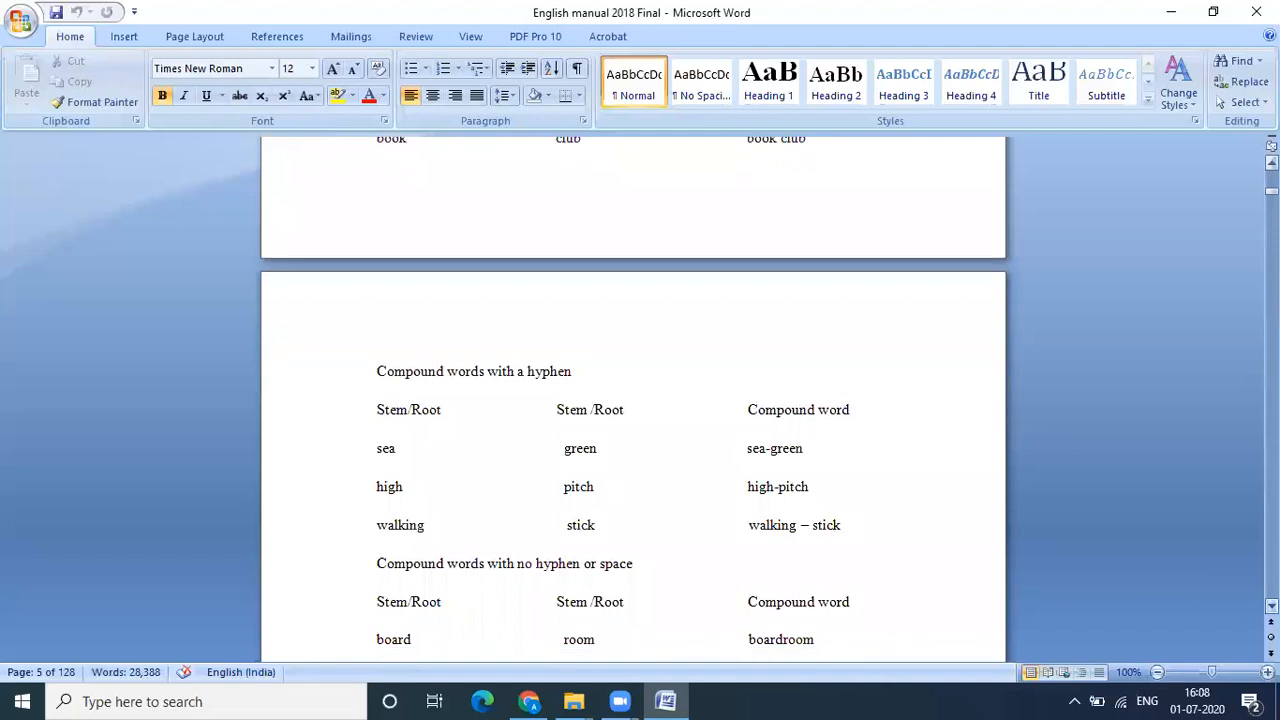
scroll(down, 3)
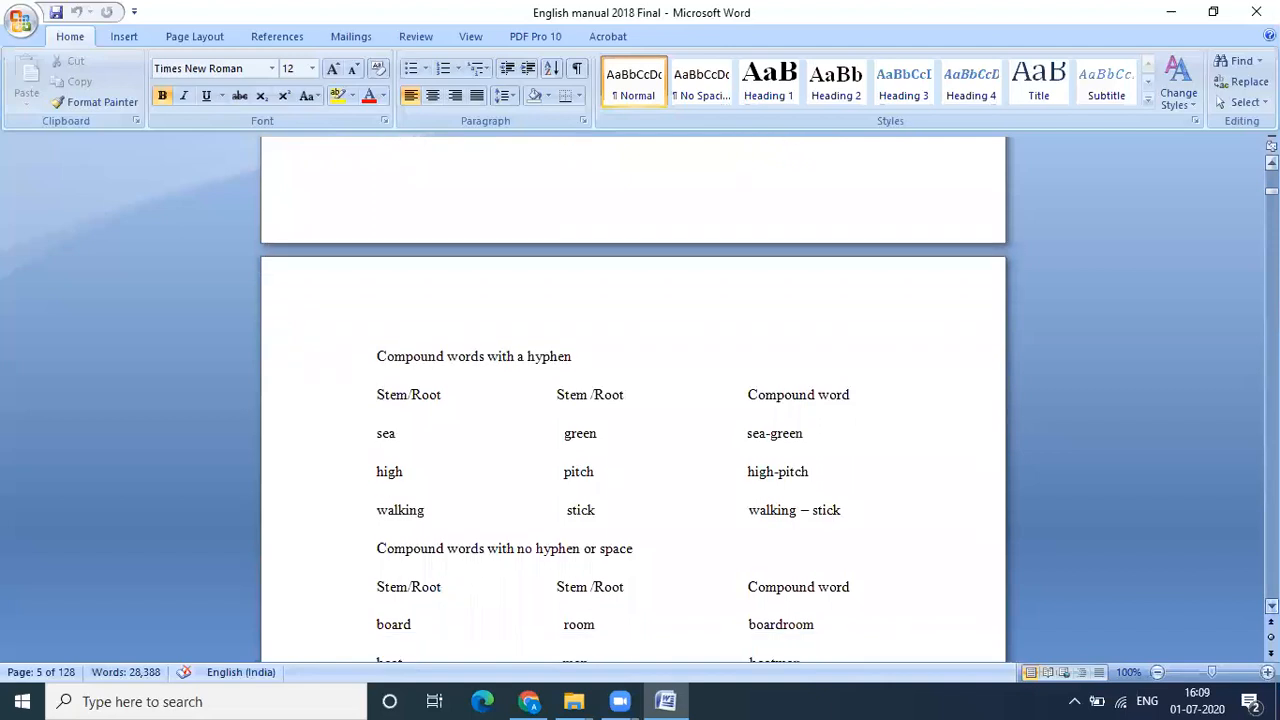